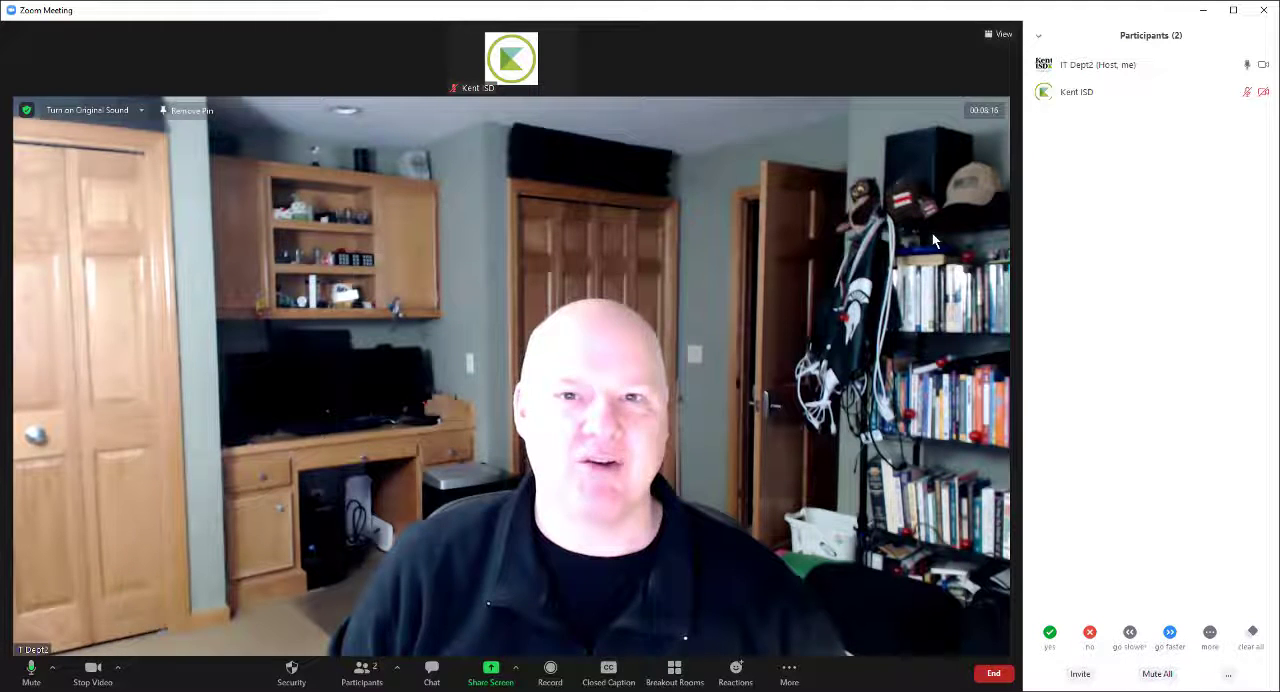
- Preview the San Francisco, grass, Earth and northern lights backgrounds, then keep the Kent ISD branded one
left_click(93, 667)
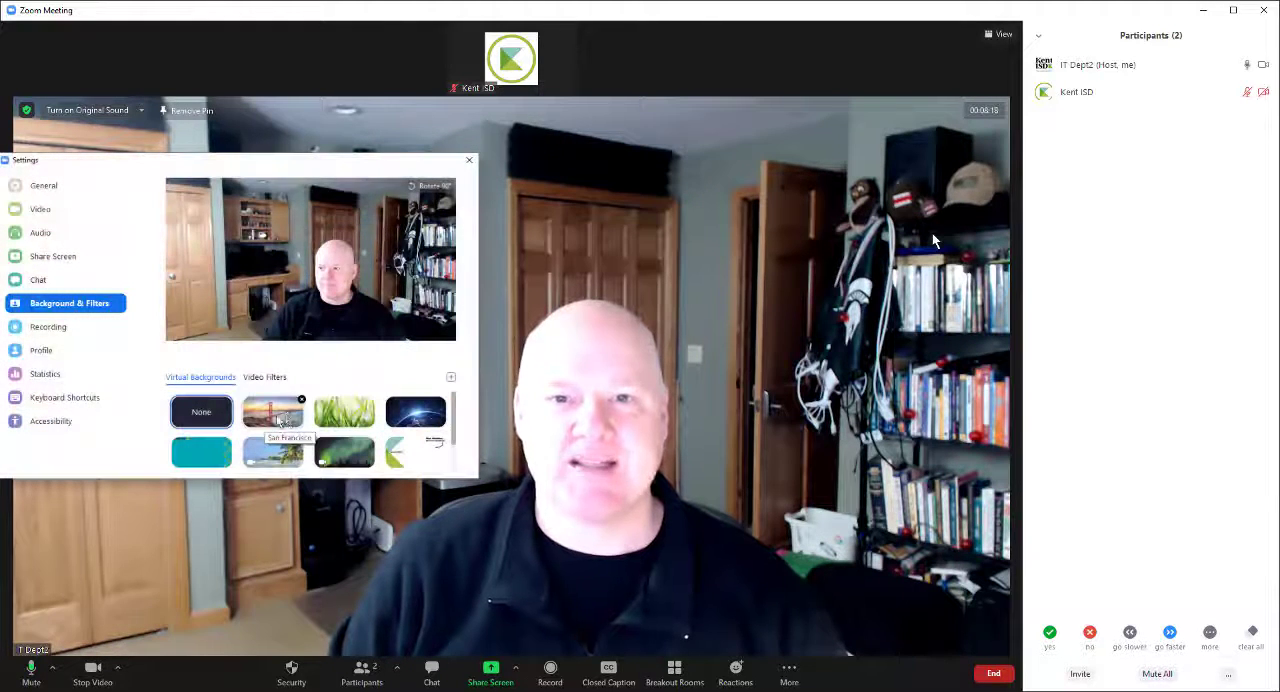
left_click(344, 412)
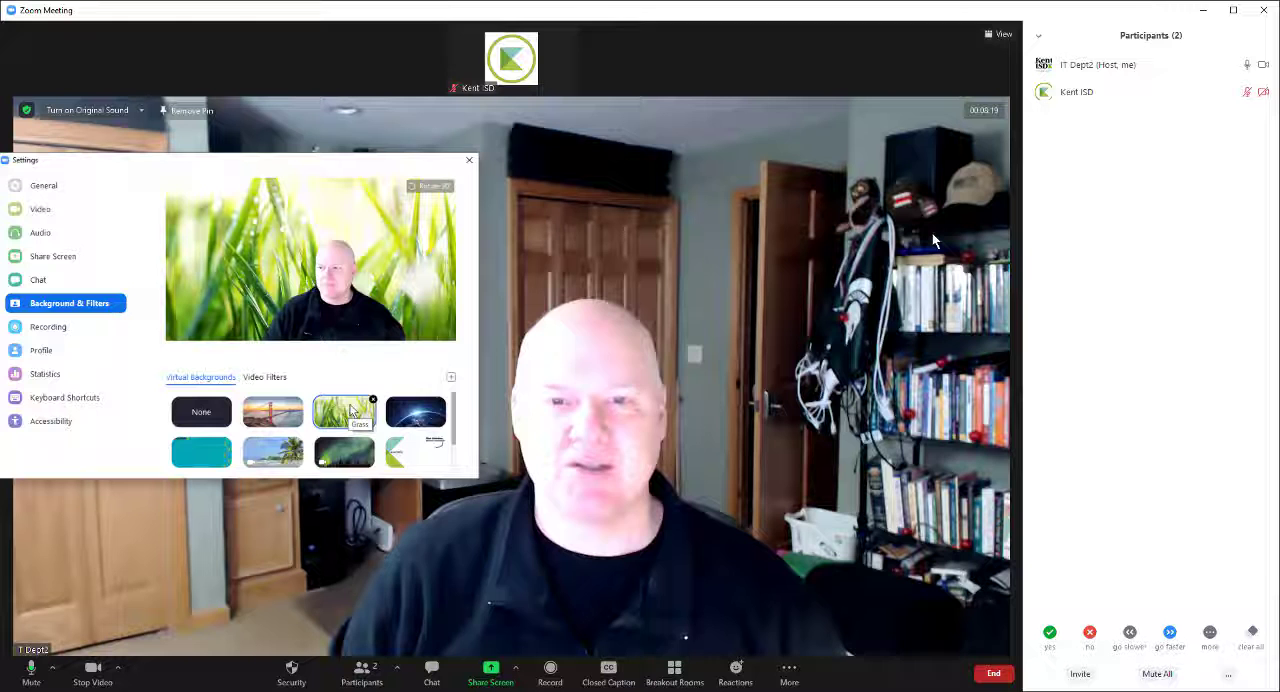
left_click(415, 412)
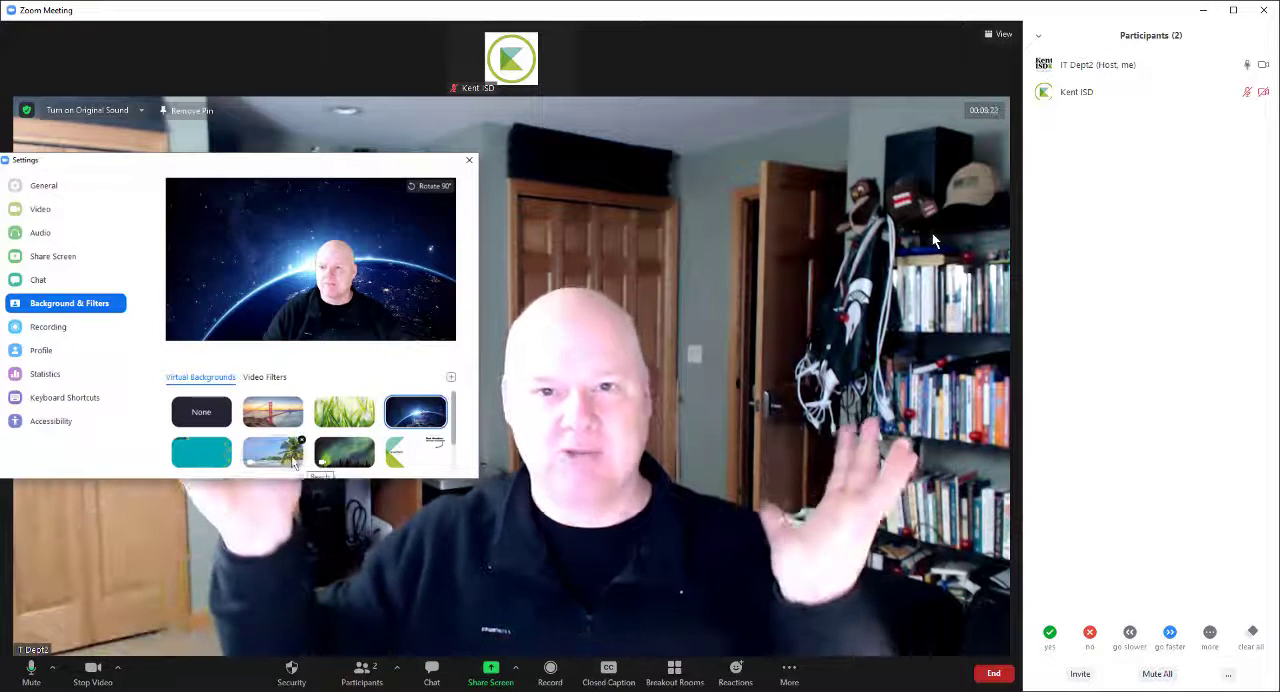
left_click(344, 452)
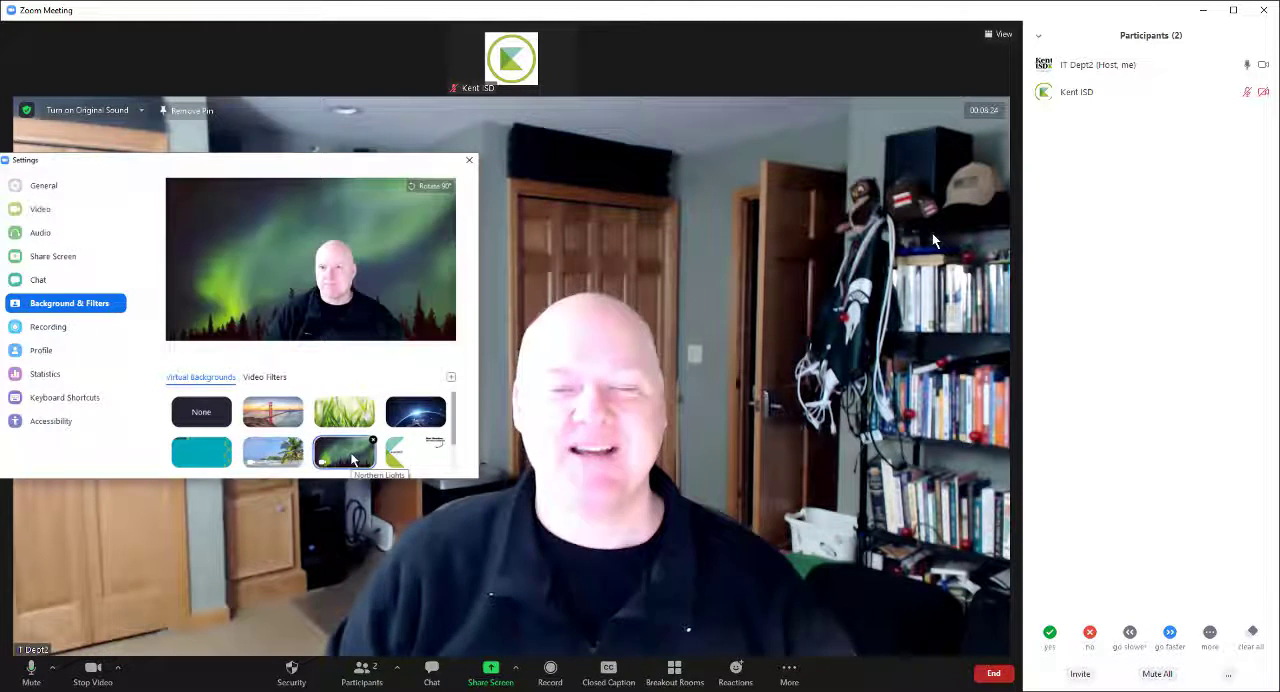
left_click(416, 453)
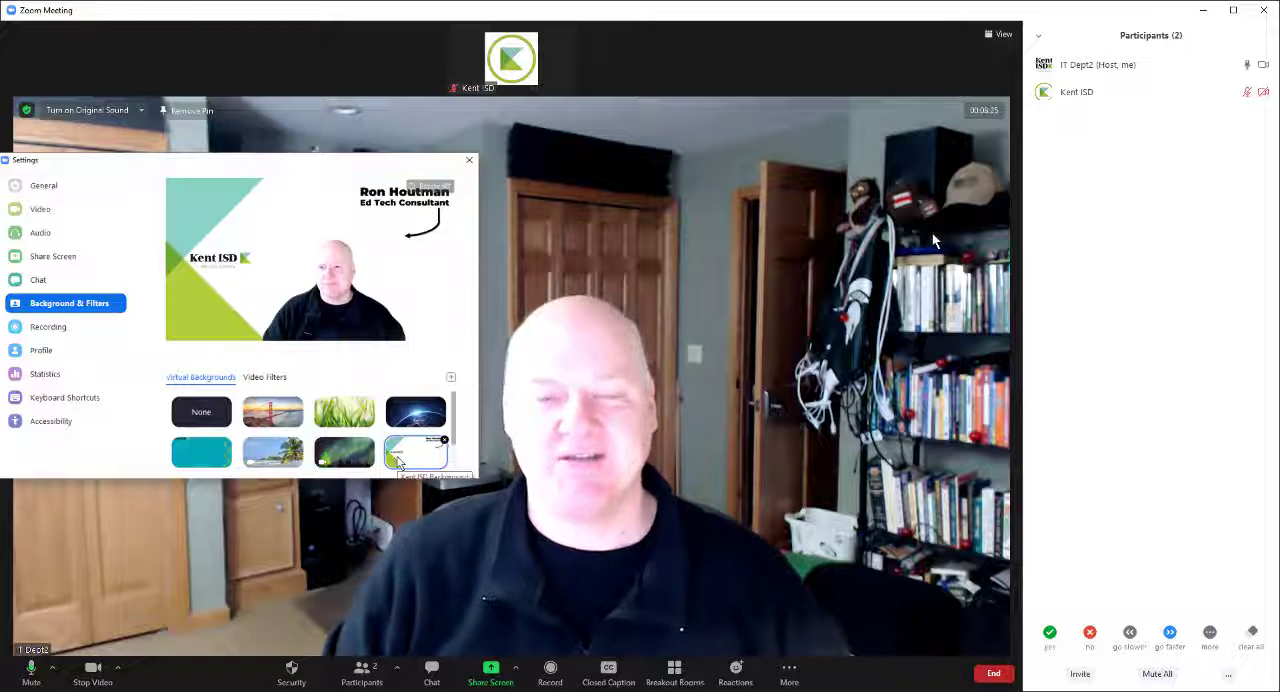
left_click(469, 160)
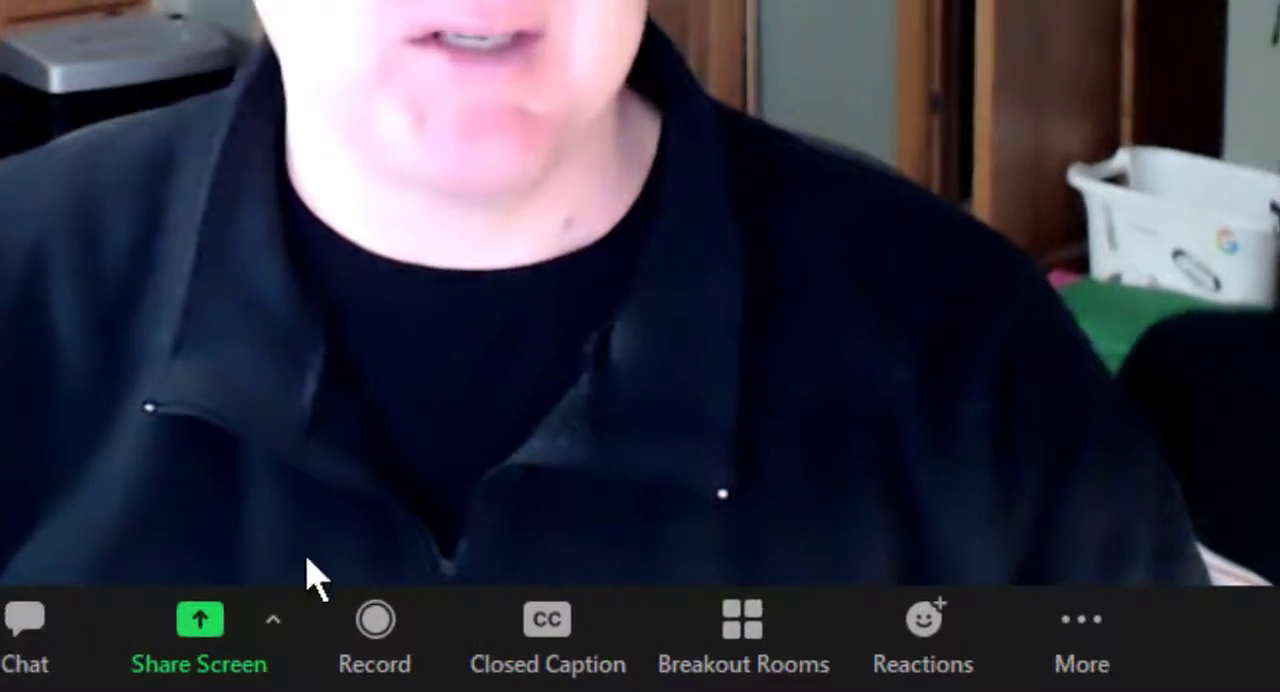
mouse_move(178, 640)
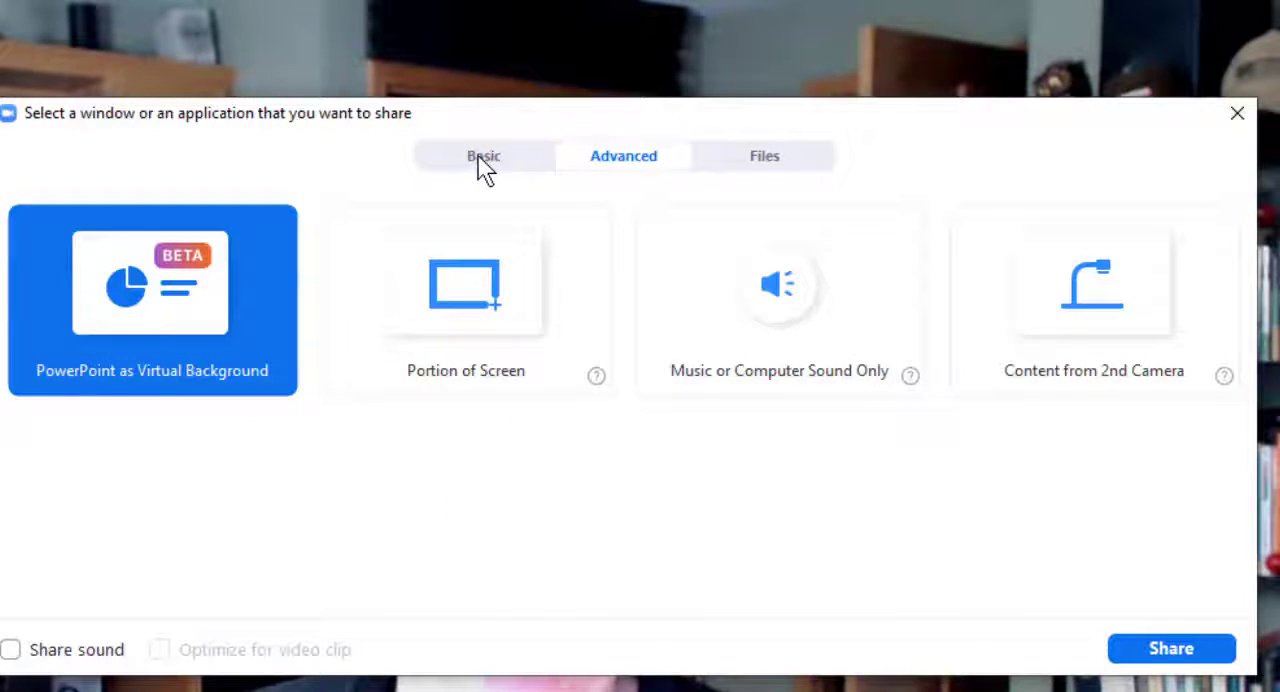
- Review the Basic share choices, then pick PowerPoint as Virtual Background under Advanced
left_click(483, 155)
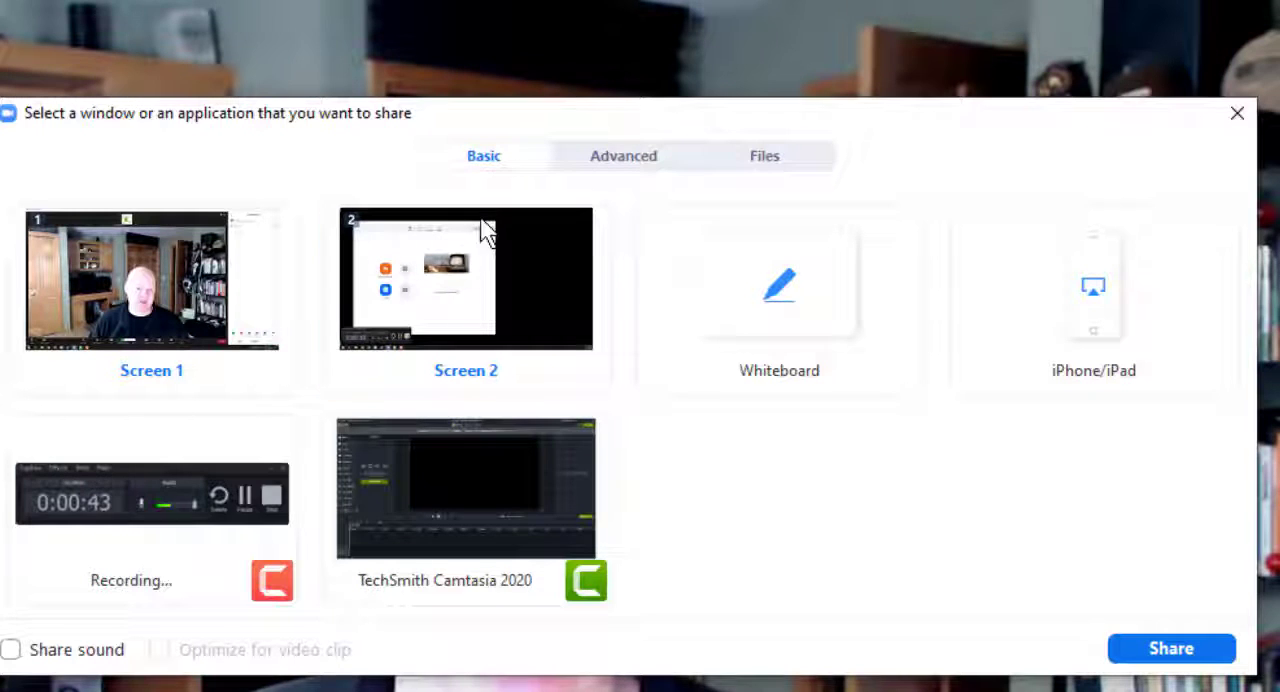
left_click(623, 155)
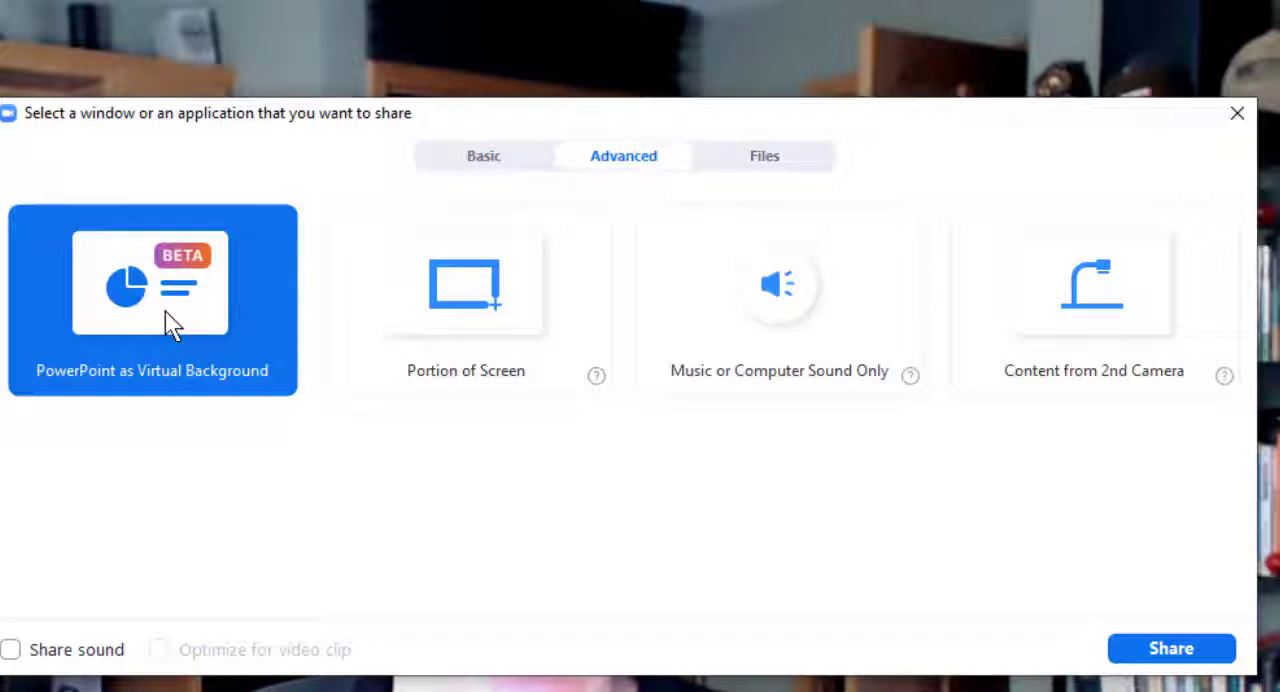
mouse_move(178, 315)
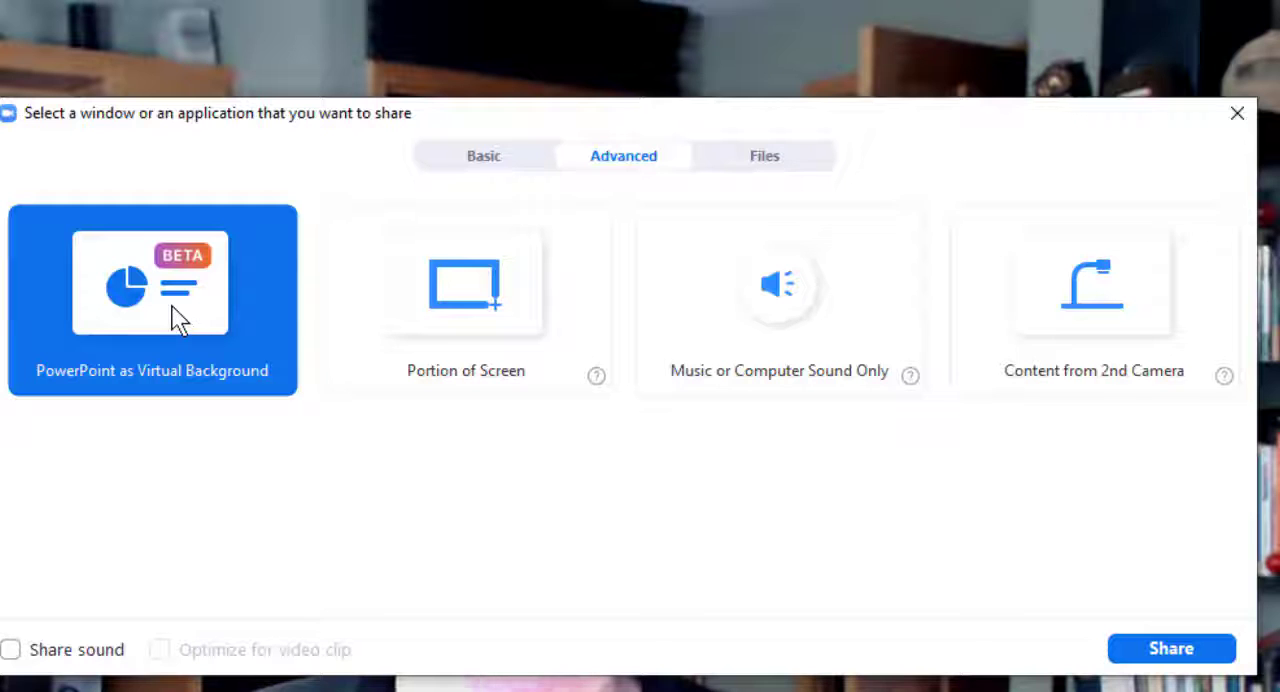
left_click(152, 300)
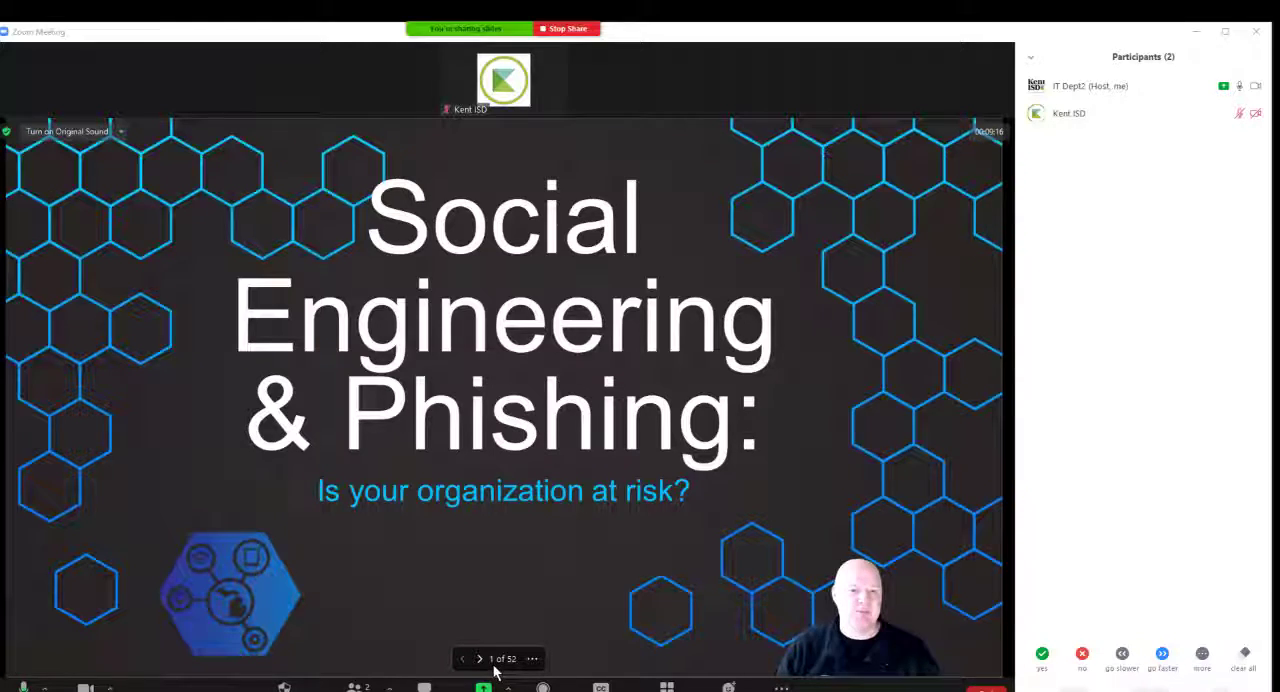
- Advance the Social Engineering & Phishing deck past the title slide behind your video
left_click(480, 658)
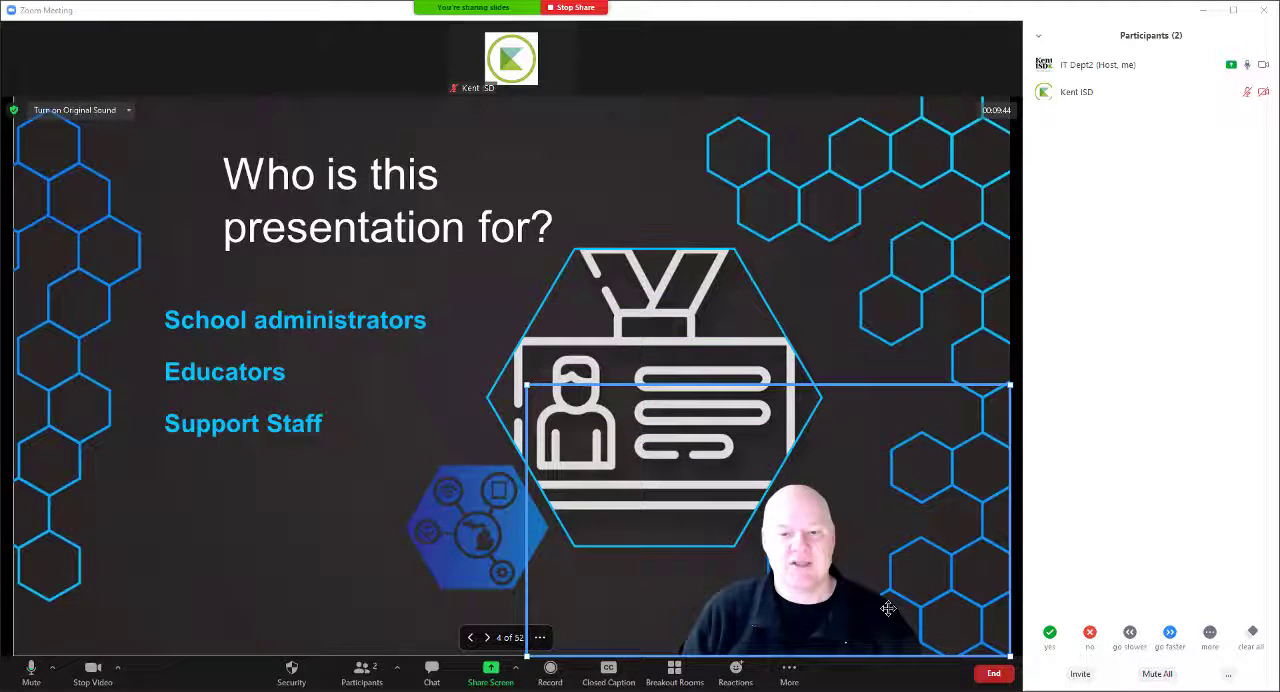
left_click_drag(888, 607, 160, 627)
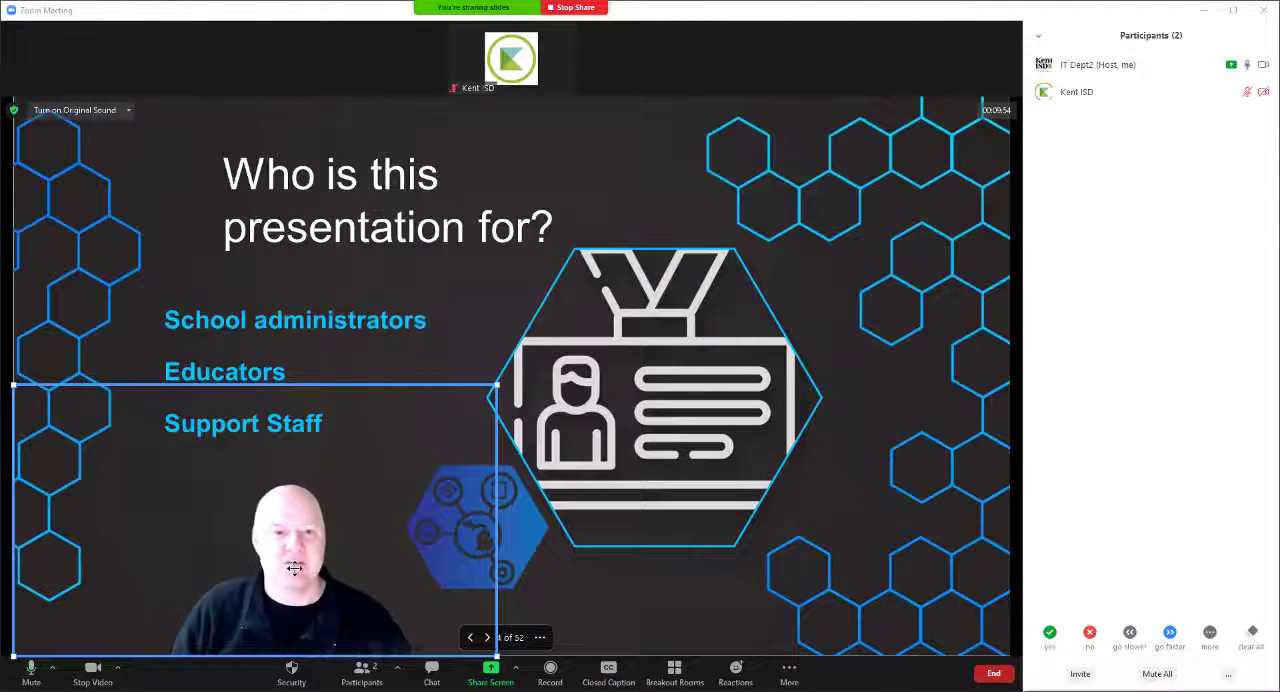
left_click_drag(294, 568, 886, 548)
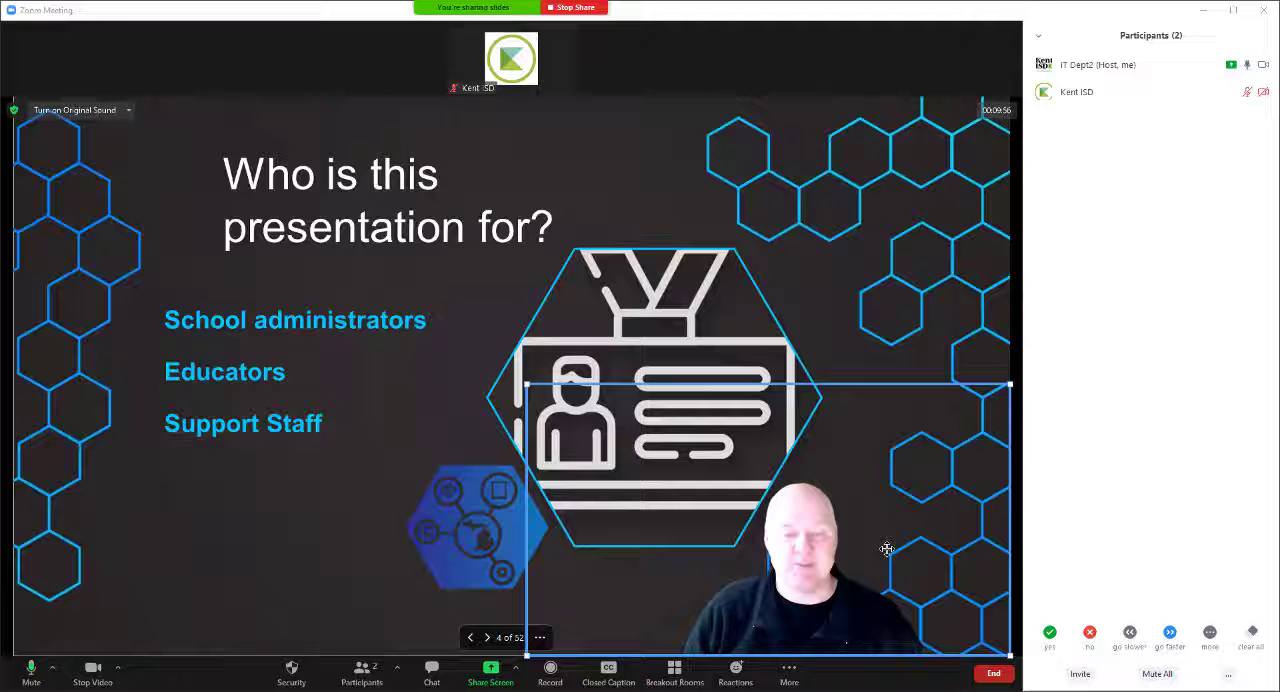
mouse_move(813, 570)
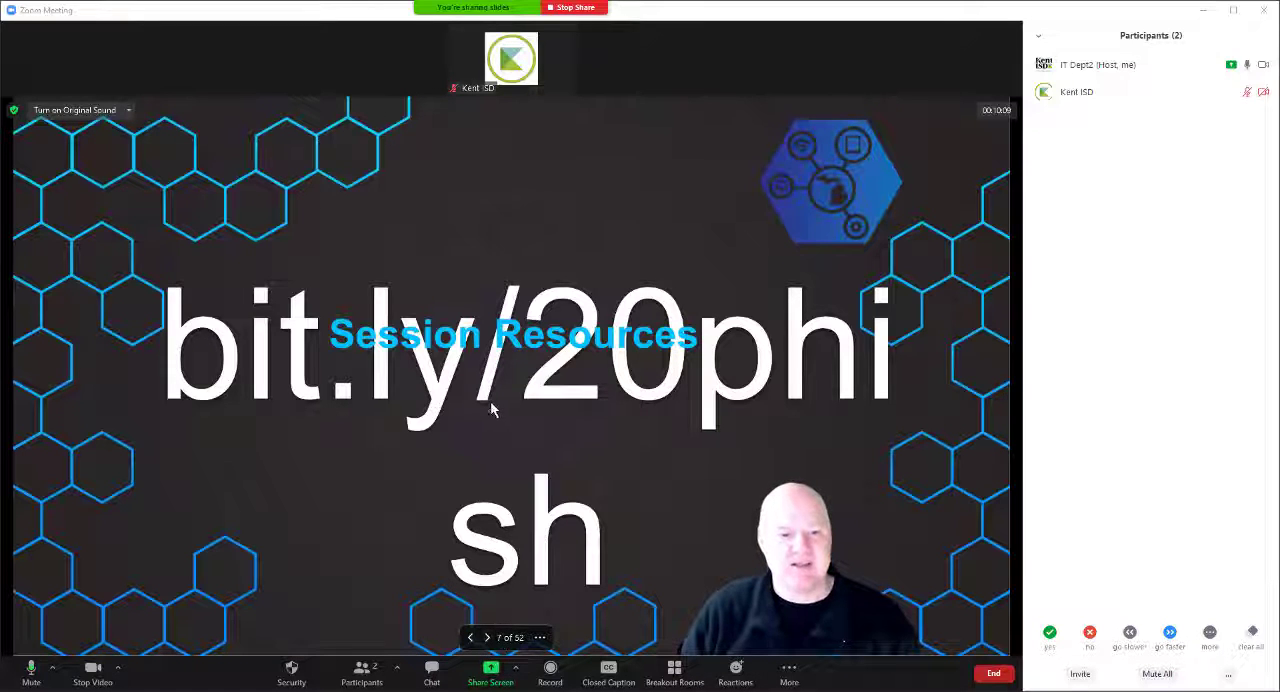
mouse_move(478, 390)
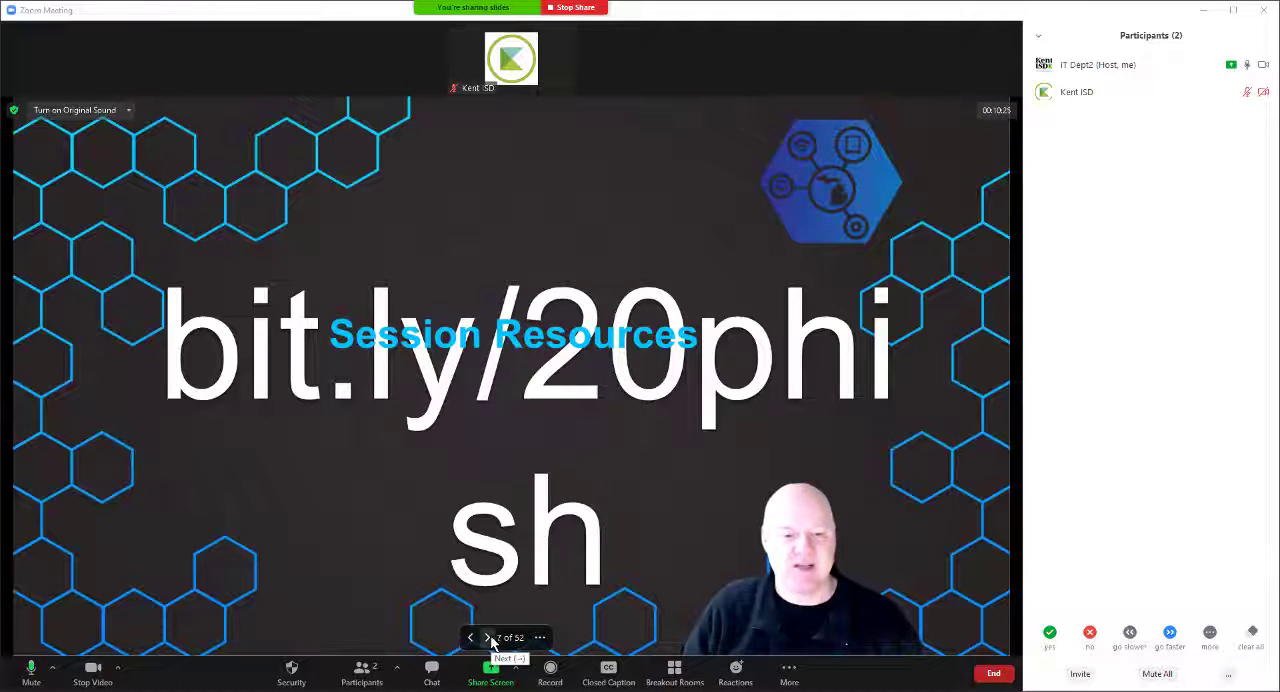
- Advance the deck to slide 9 on Essential Cybersecurity Practices for K12
left_click(487, 637)
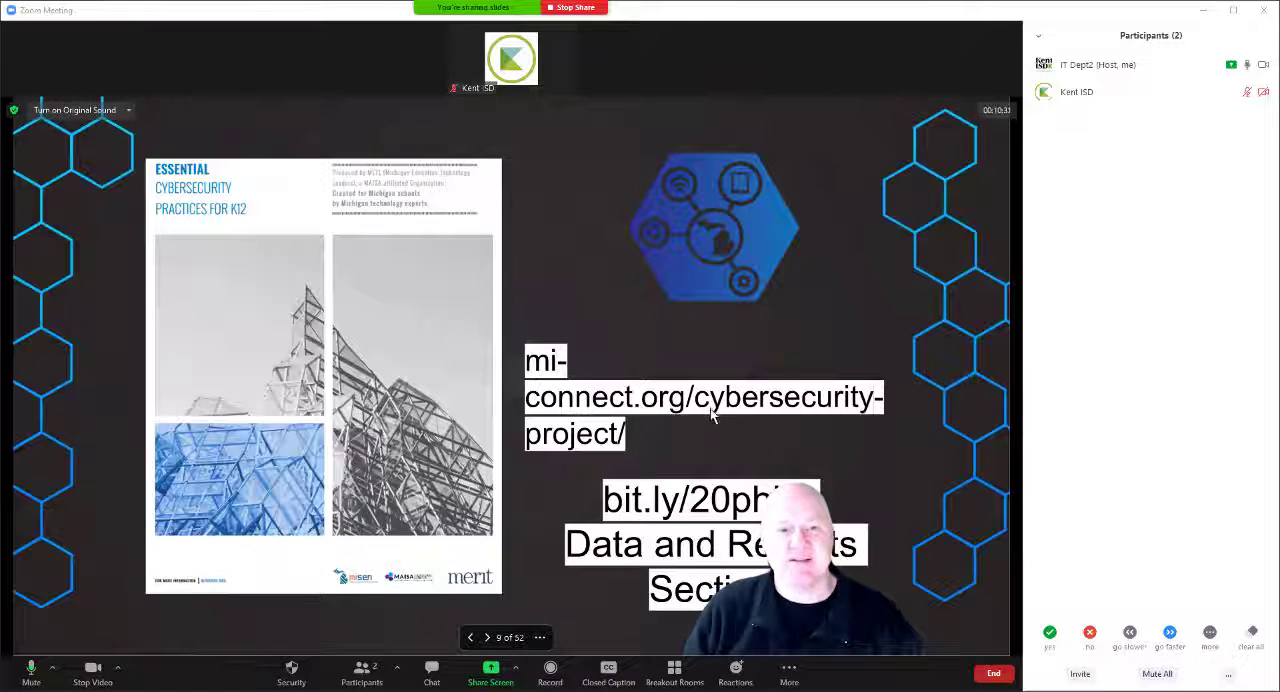
mouse_move(820, 590)
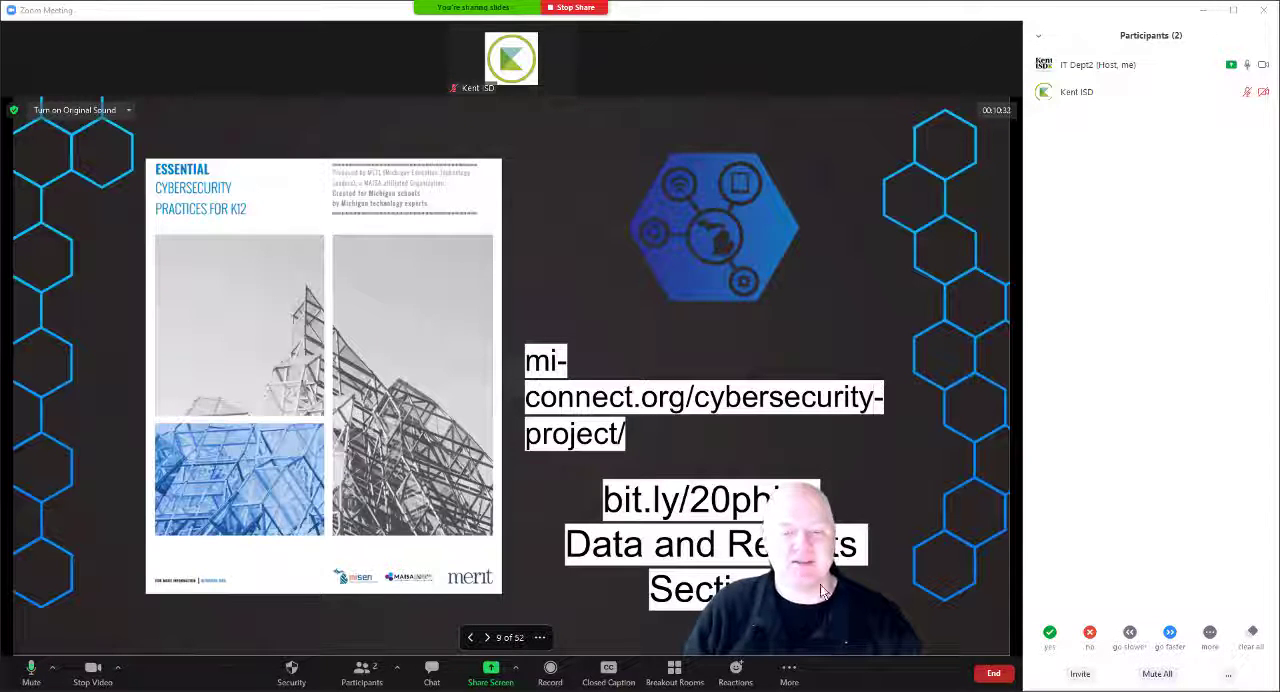